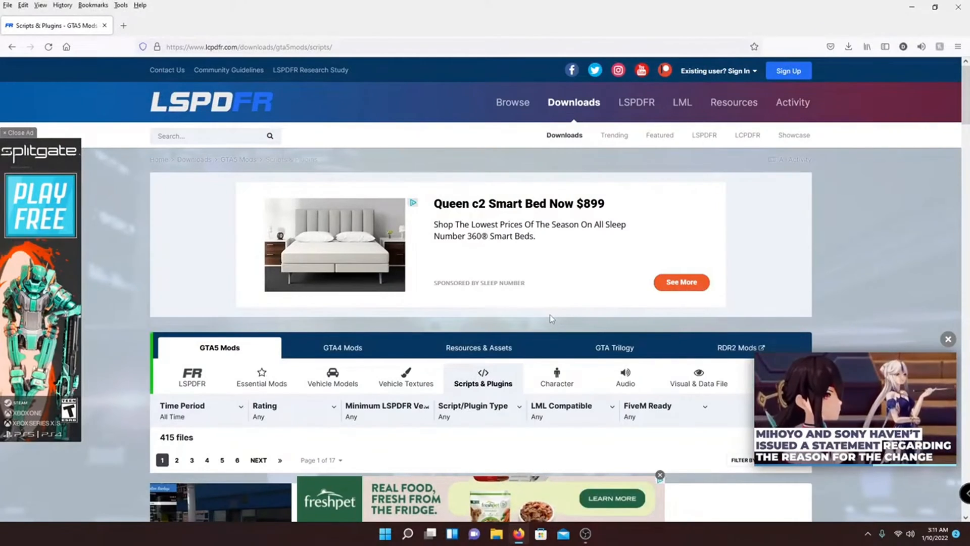
Browse the GTA5 Scripts & Plugins list, opening Emergency Callouts and LSPDFR Radio Animations in tabs.
scroll(down, 3)
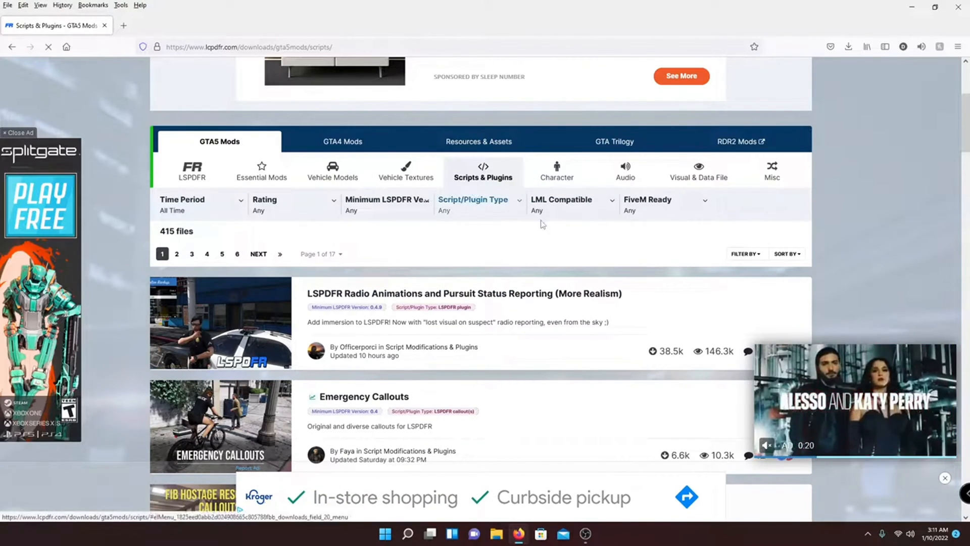
scroll(down, 3)
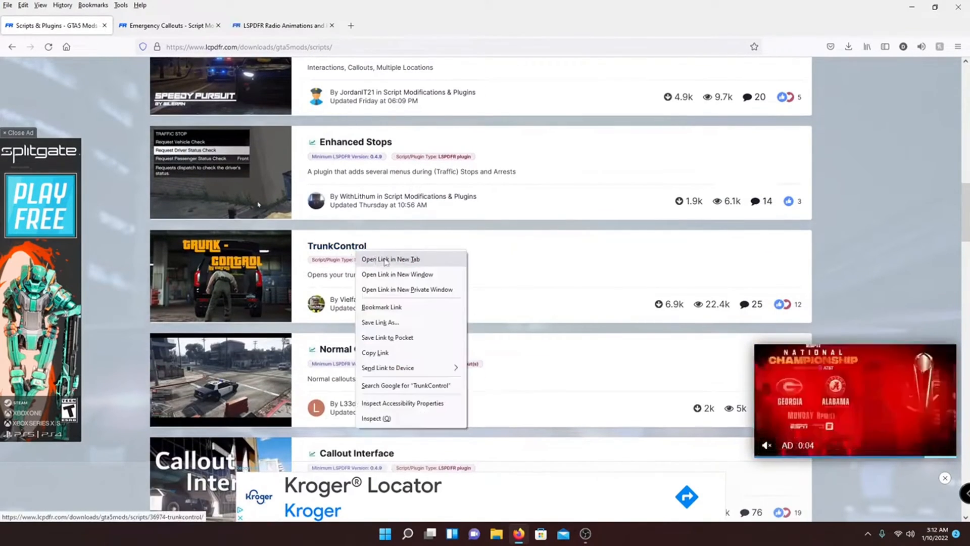
Open TrunkControl in a new tab and filter plugins to minimum LSPDFR version 0.4.9.
click(391, 259)
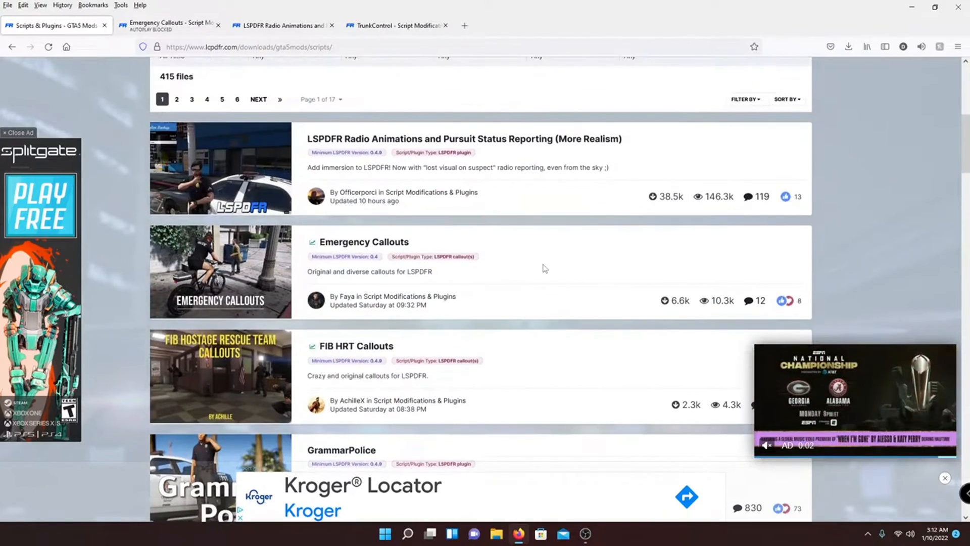
scroll(down, 3)
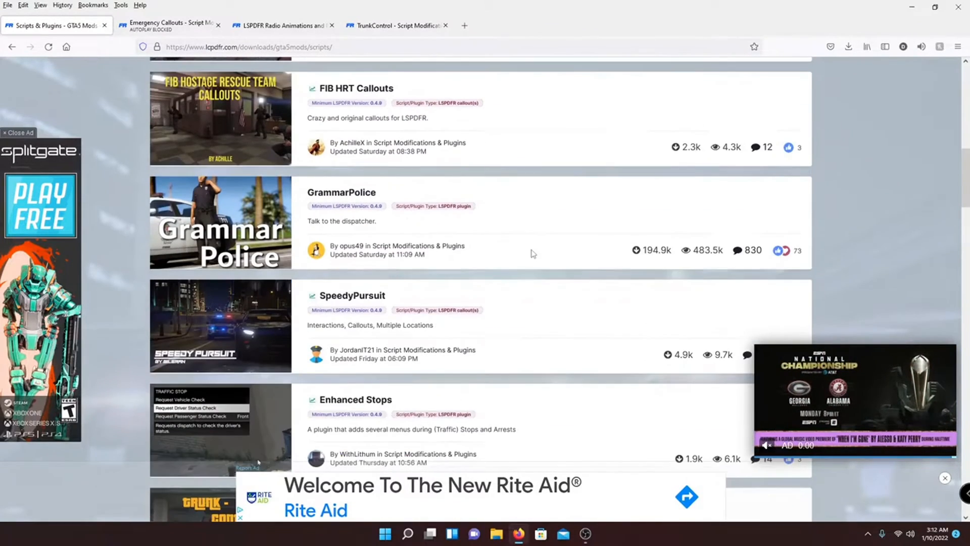
scroll(down, 3)
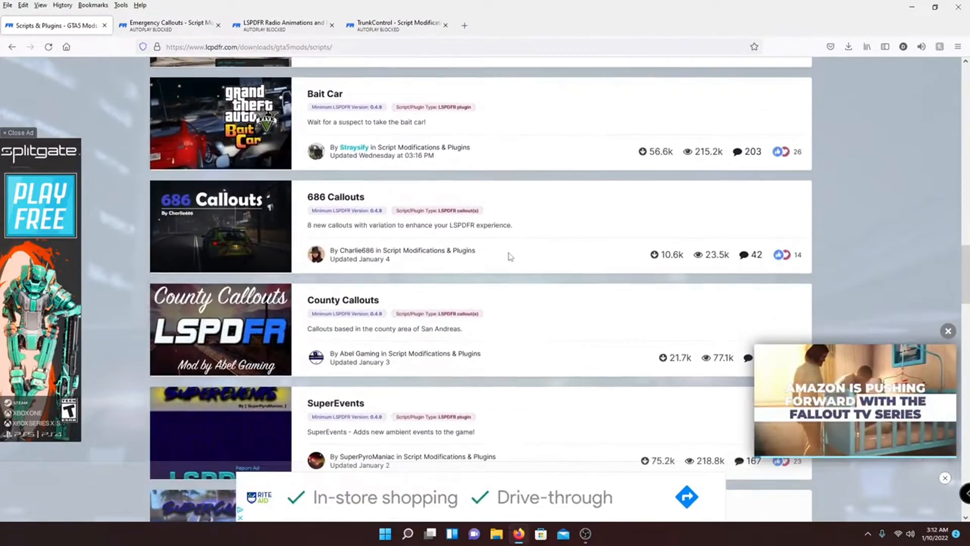
scroll(down, 3)
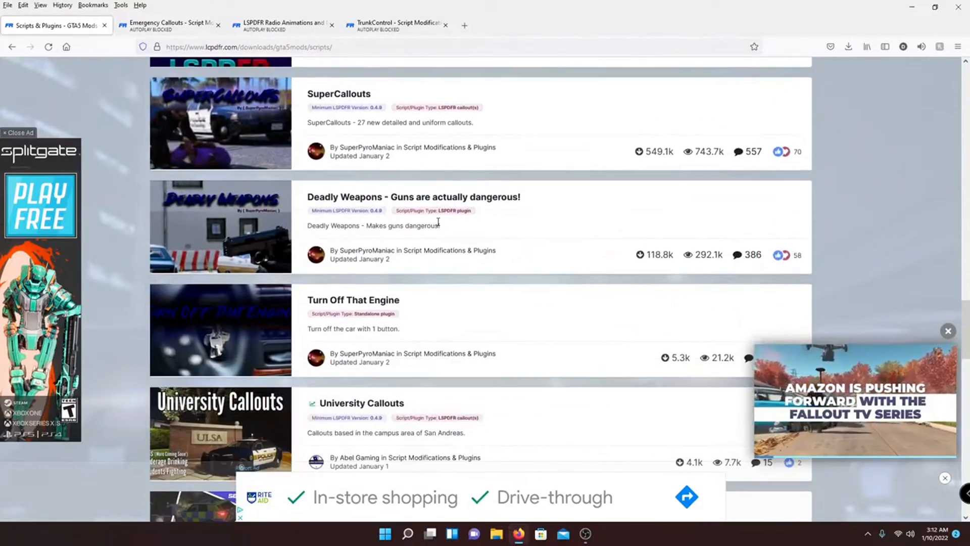
scroll(down, 3)
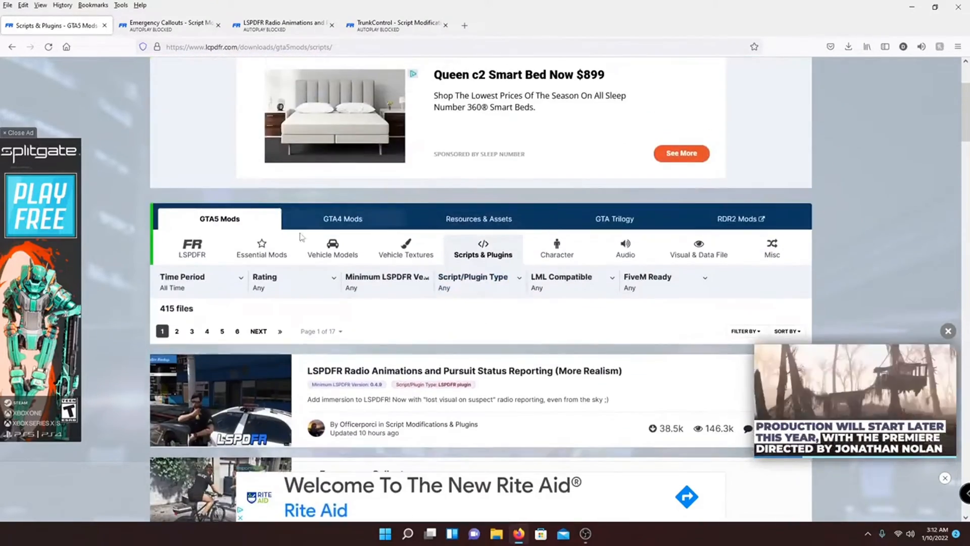
click(386, 281)
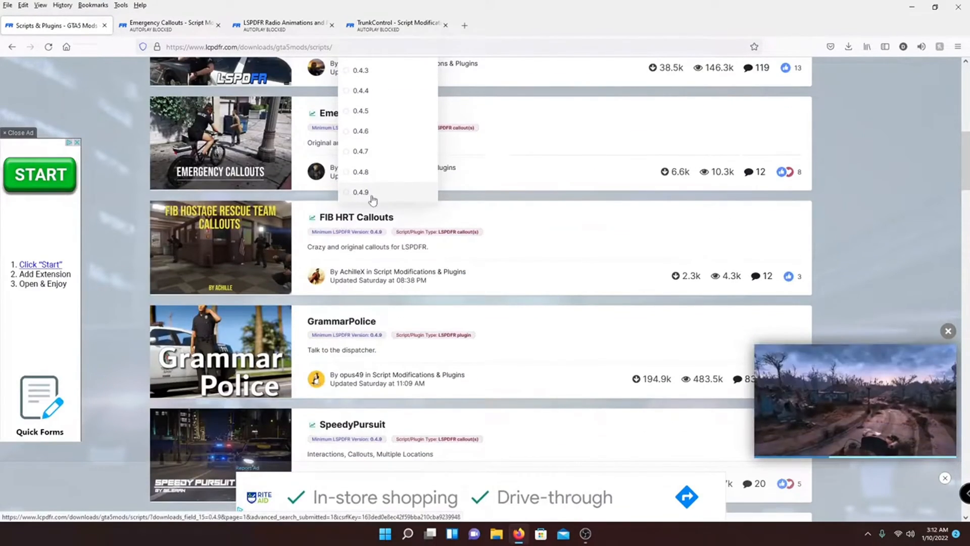
click(361, 192)
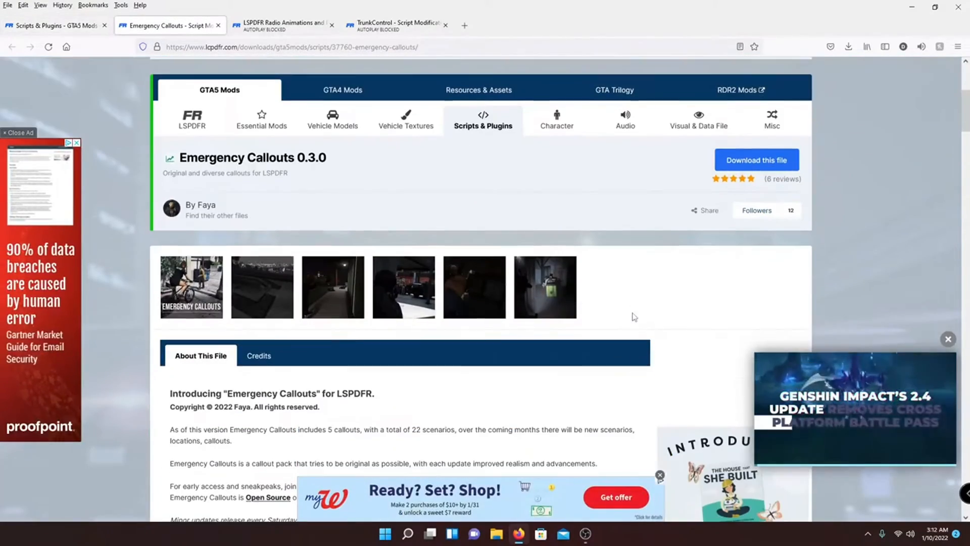
Download Emergency Callouts v0.3.0 and TrunkControl v1.2, agreeing to TrunkControl's download terms.
click(755, 159)
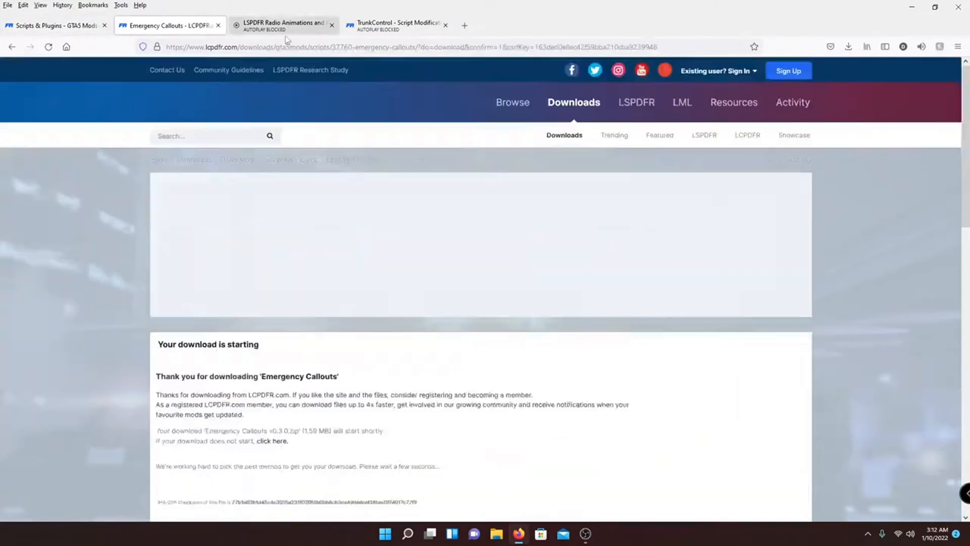
click(396, 25)
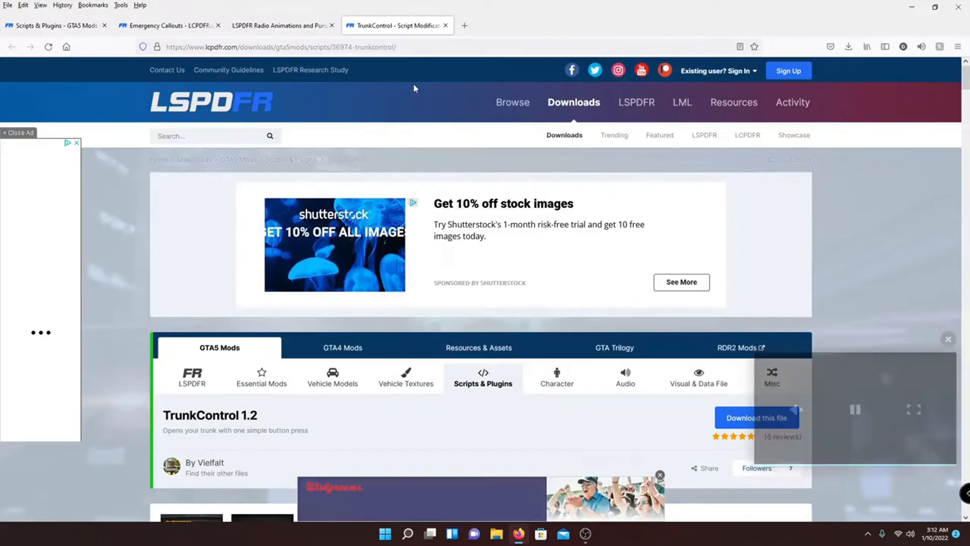
scroll(down, 3)
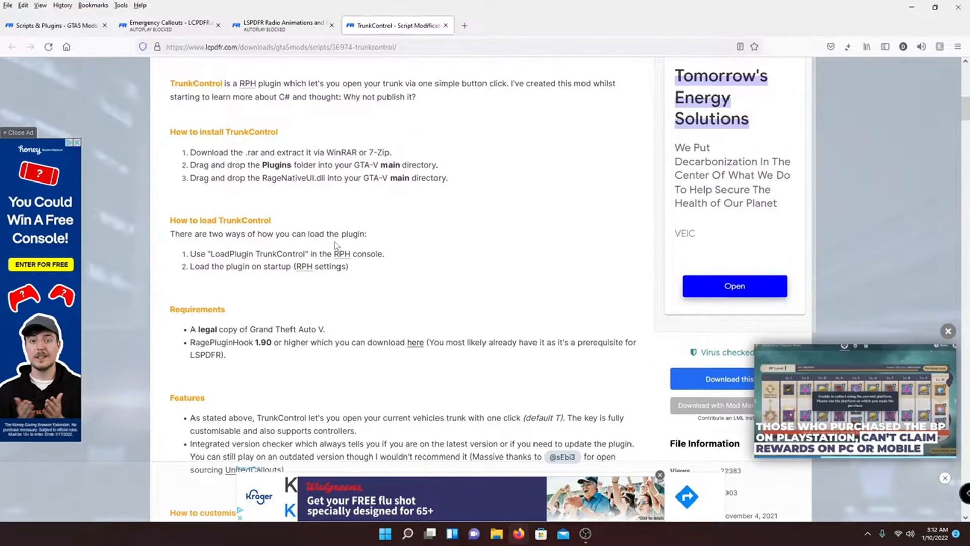
double_click(287, 178)
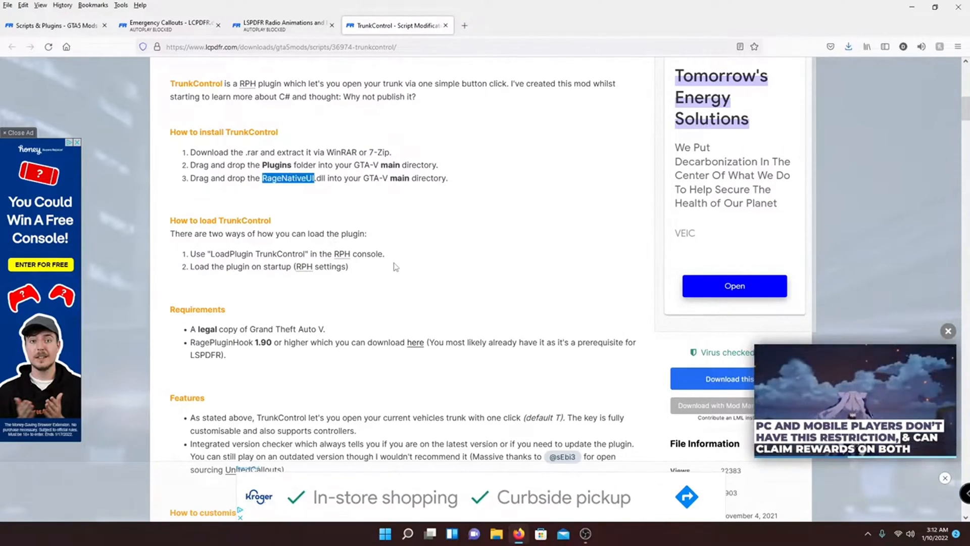
click(714, 379)
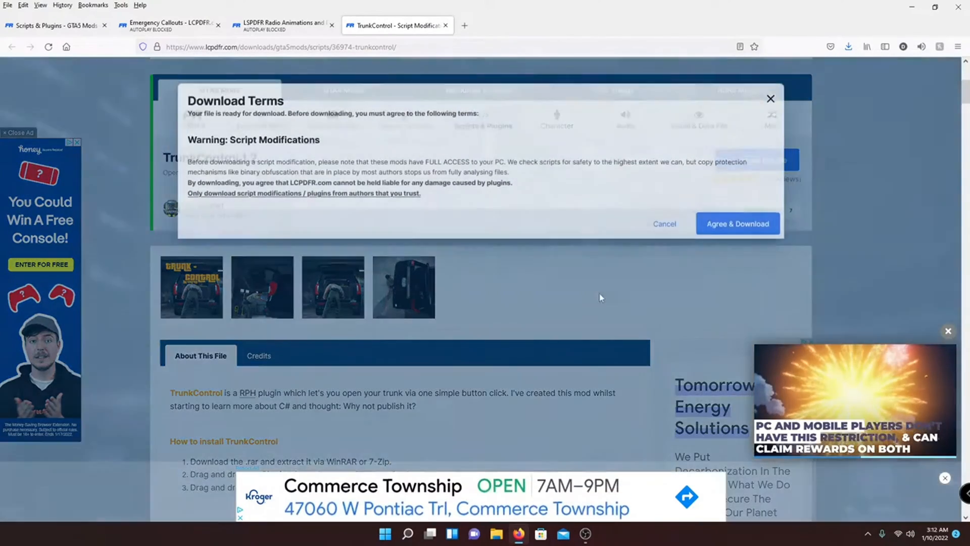
click(737, 223)
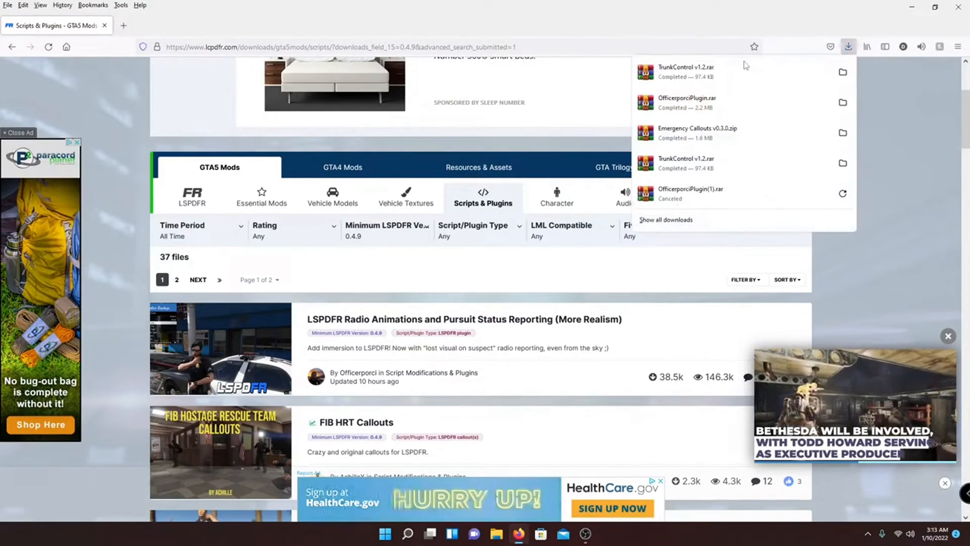
Show the folder holding the three downloaded plugin archives in File Explorer.
click(665, 220)
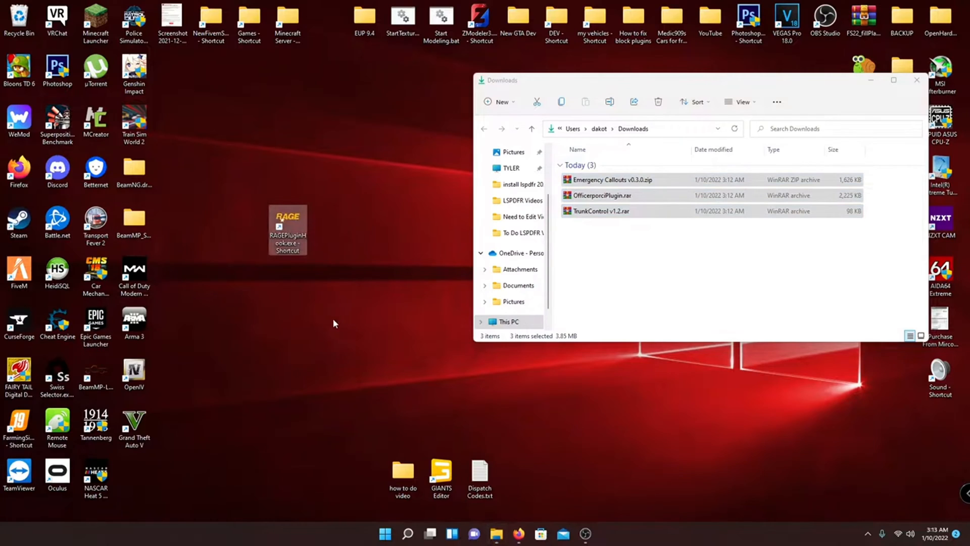
mouse_move(279, 210)
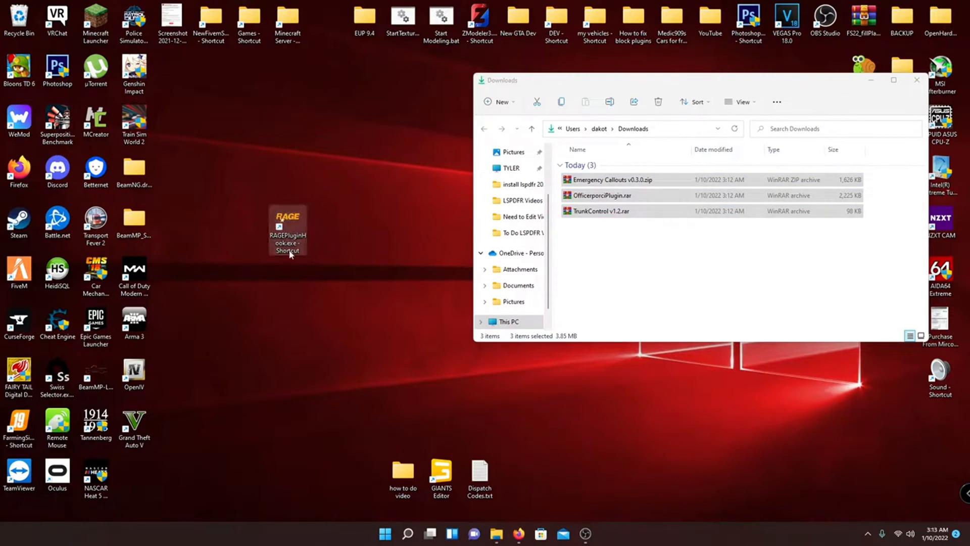
mouse_move(287, 232)
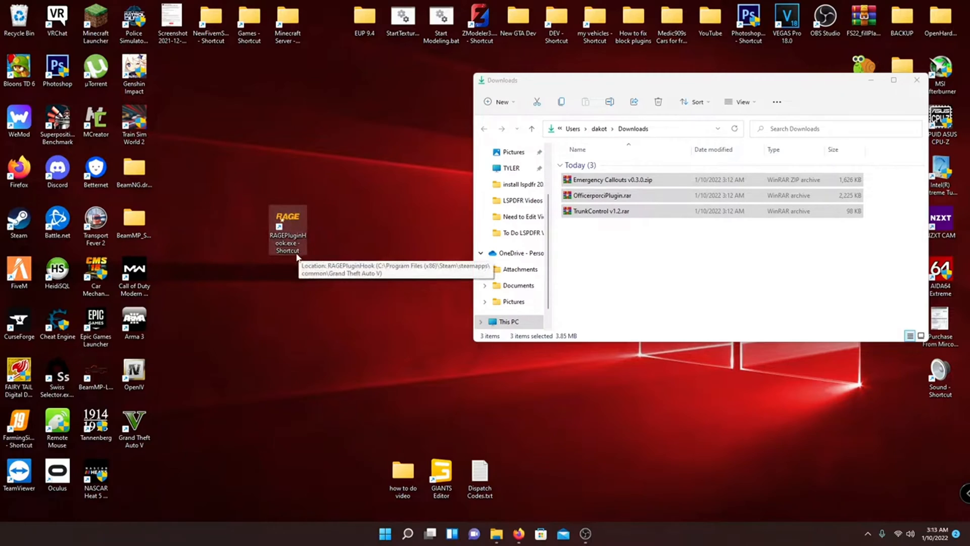
mouse_move(305, 270)
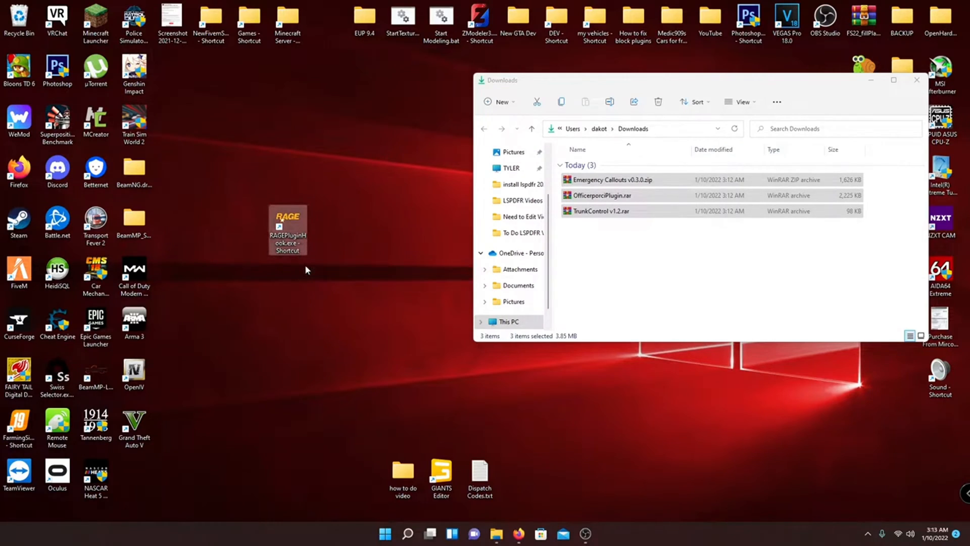
Open the Grand Theft Auto V folder through the RAGEPluginHook shortcut's file location.
right_click(287, 223)
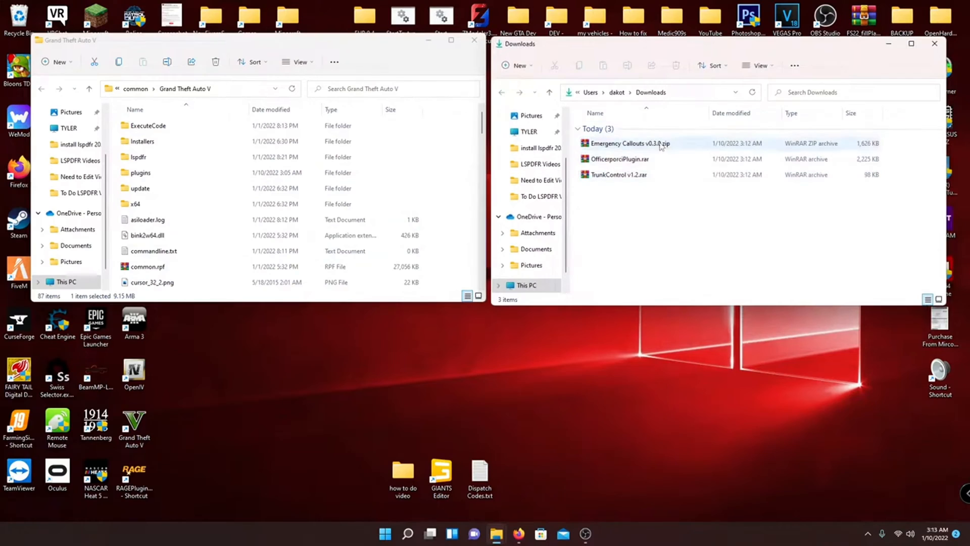
mouse_move(630, 143)
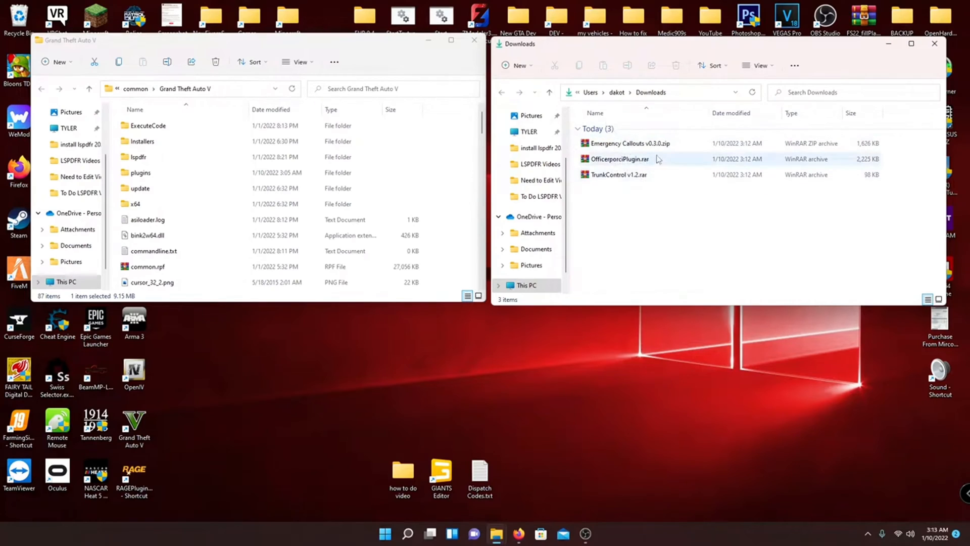
Select the Emergency Callouts v0.3.0 archive in the Downloads window.
click(629, 143)
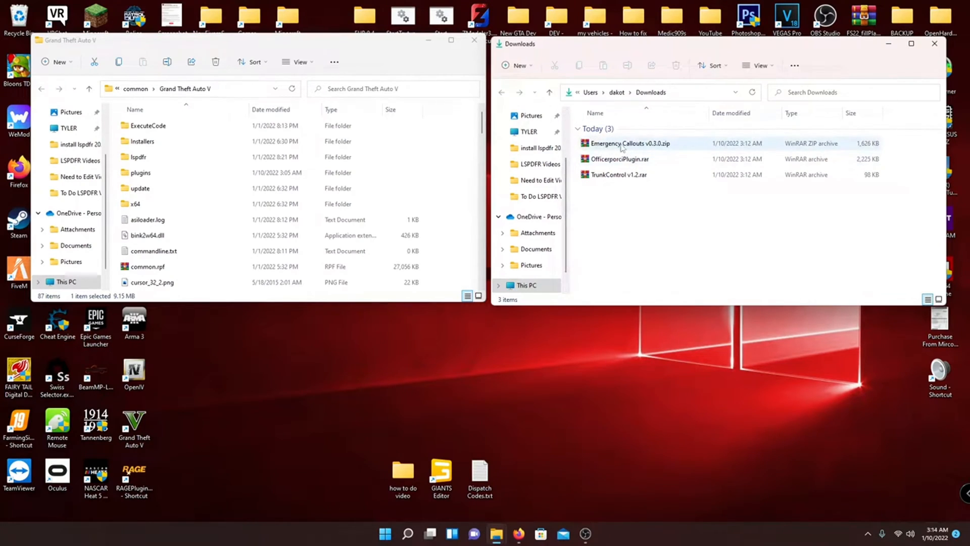
mouse_move(642, 153)
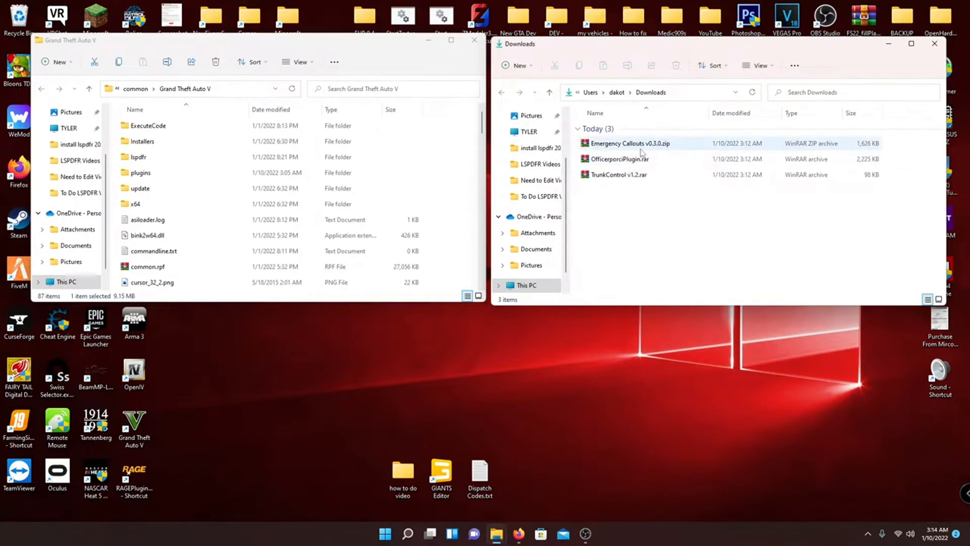
Extract Emergency Callouts' plugins and lspdfr folders into Grand Theft Auto V, then check plugins\LSPDFR.
double_click(629, 143)
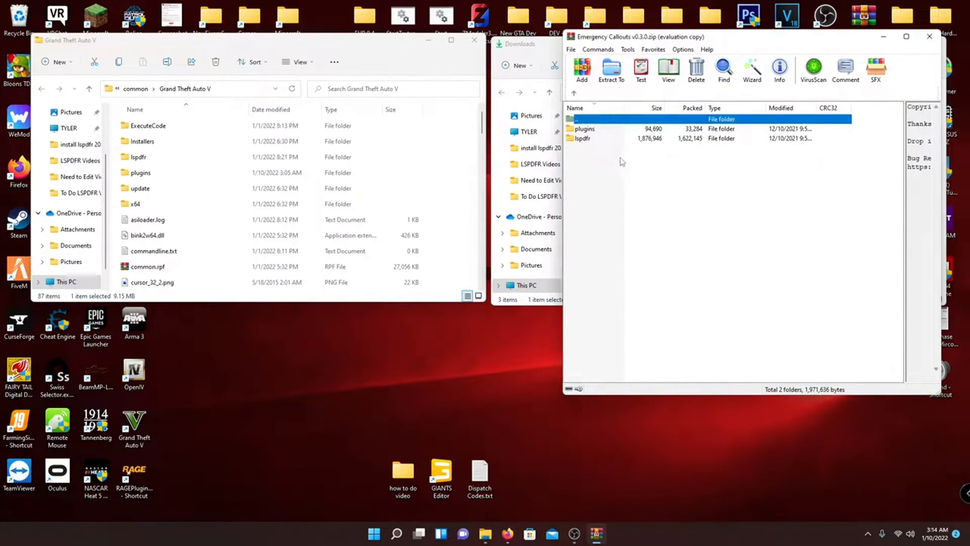
mouse_move(586, 144)
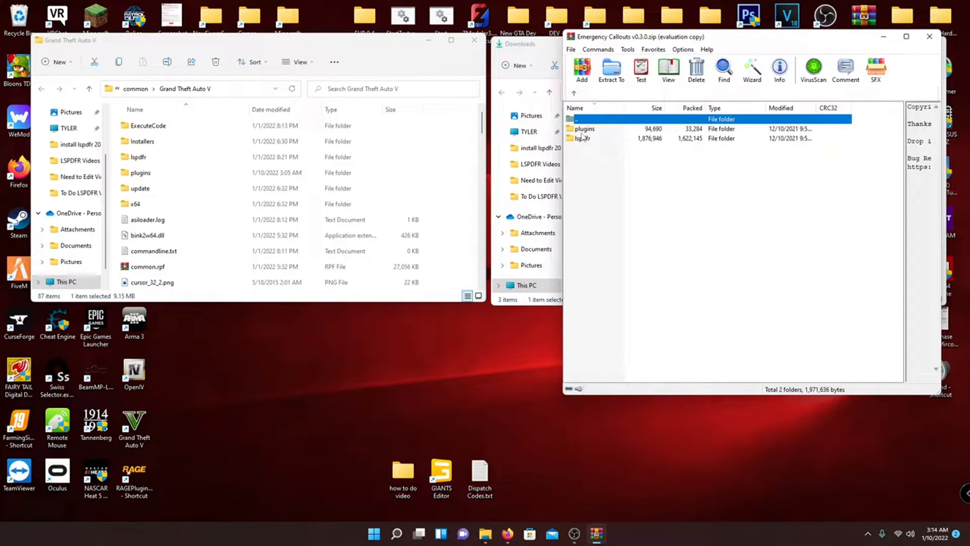
click(582, 138)
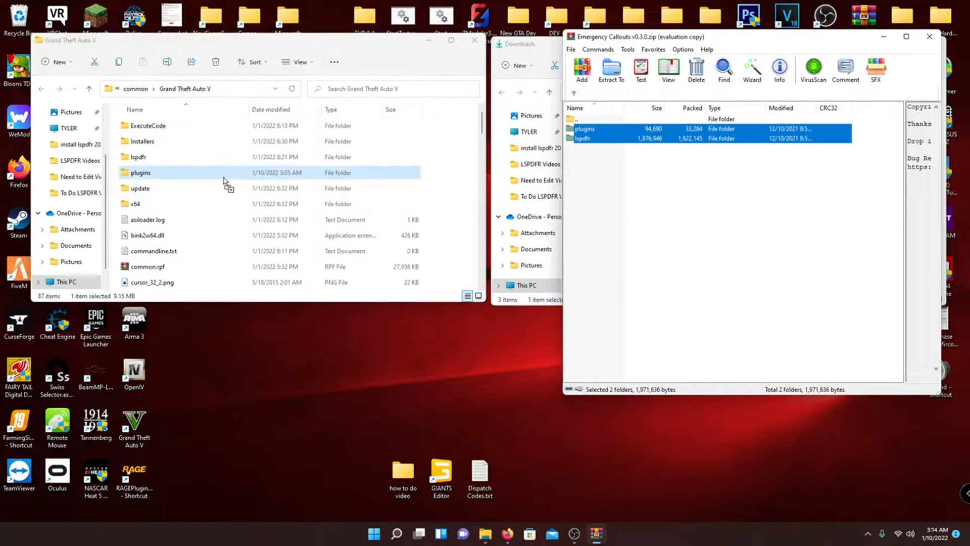
click(138, 156)
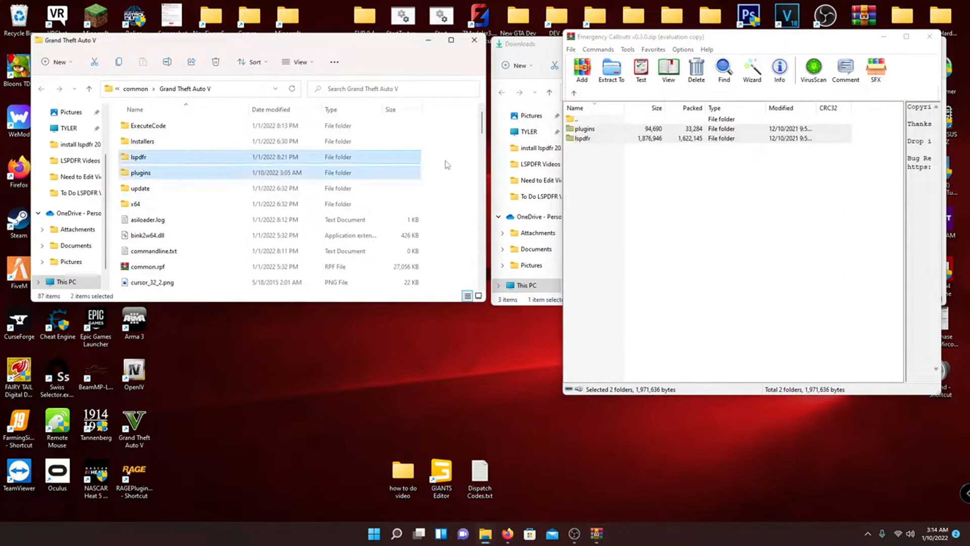
mouse_move(438, 196)
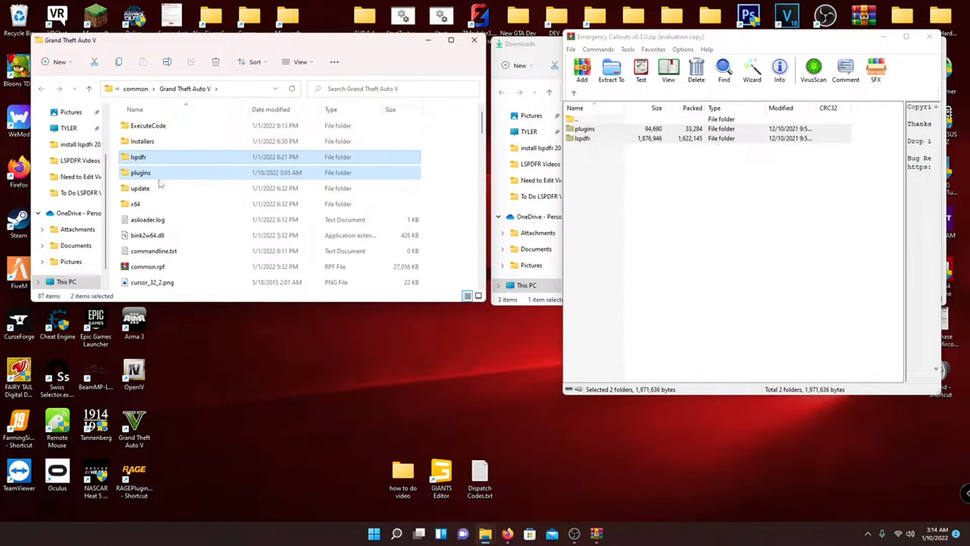
double_click(141, 171)
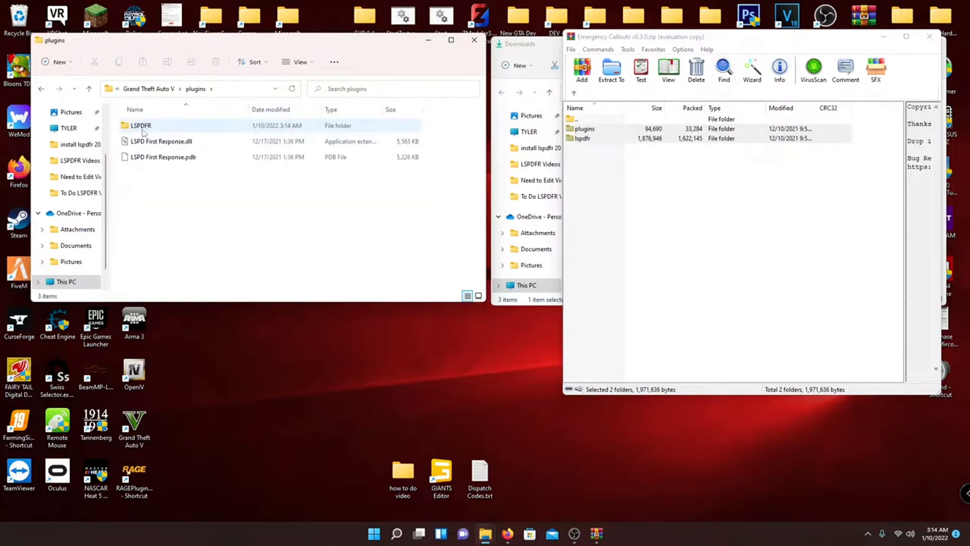
double_click(141, 125)
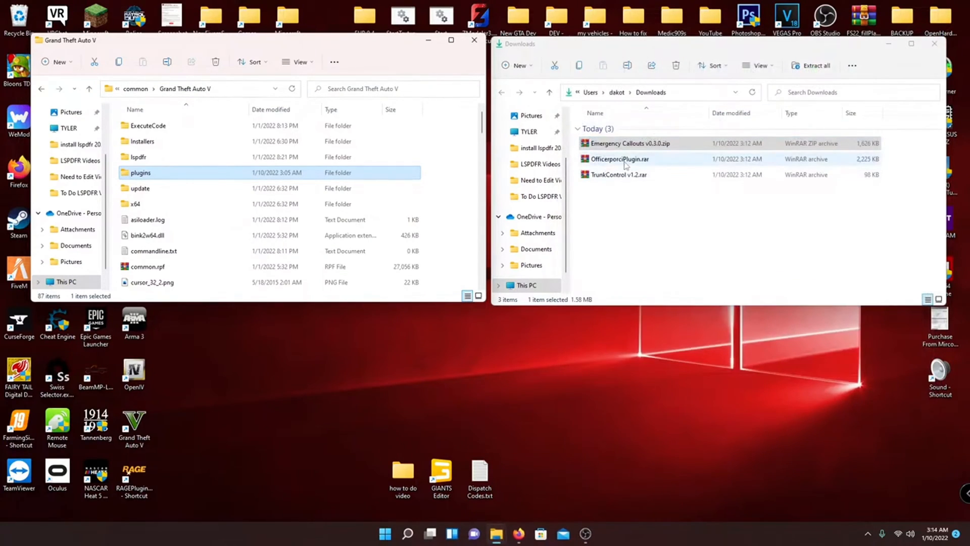
Drag OfficerporciPlugin.rar's plugins and lspdfr folders into Grand Theft Auto V, replacing existing files.
double_click(620, 158)
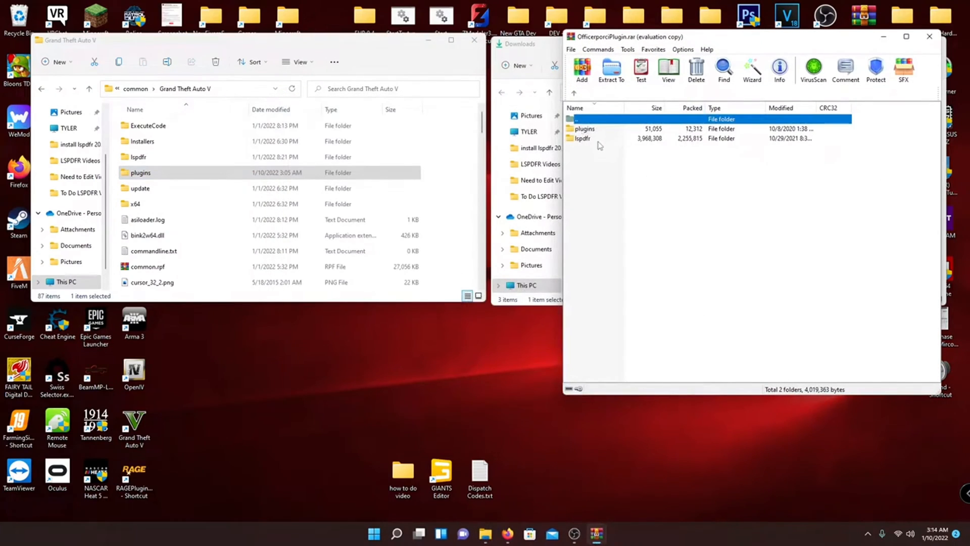
click(585, 138)
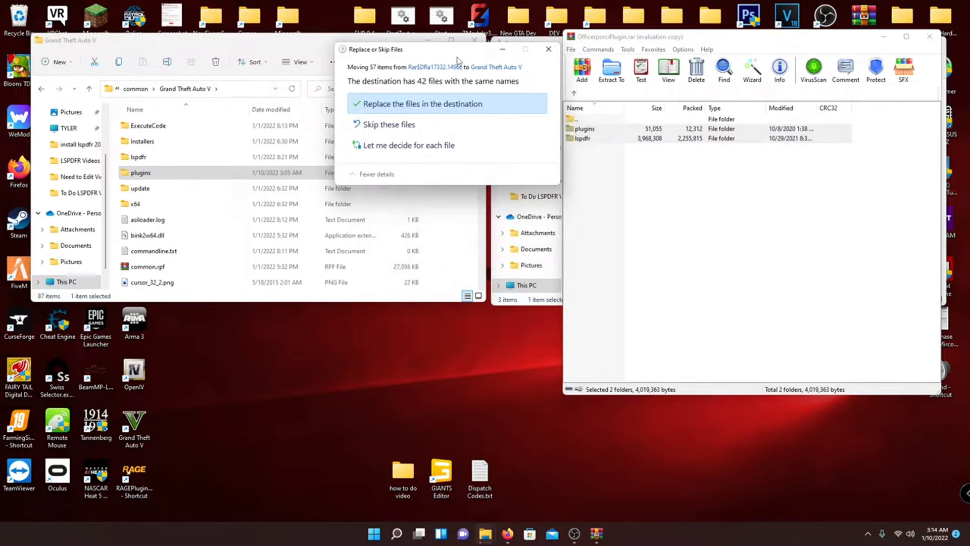
click(423, 103)
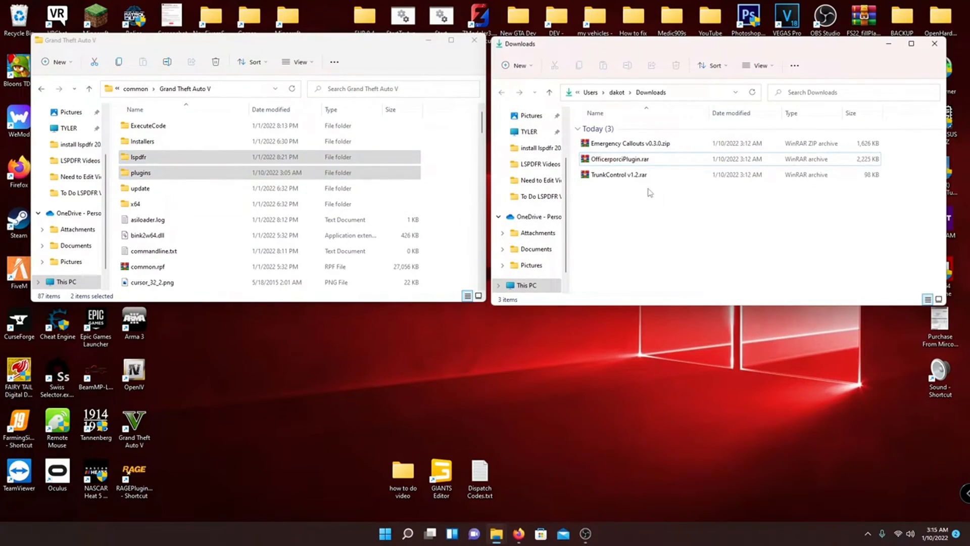
Open TrunkControl v1.2.rar past the security warning and extract Installation files' Plugins folder into Grand Theft Auto V.
double_click(620, 174)
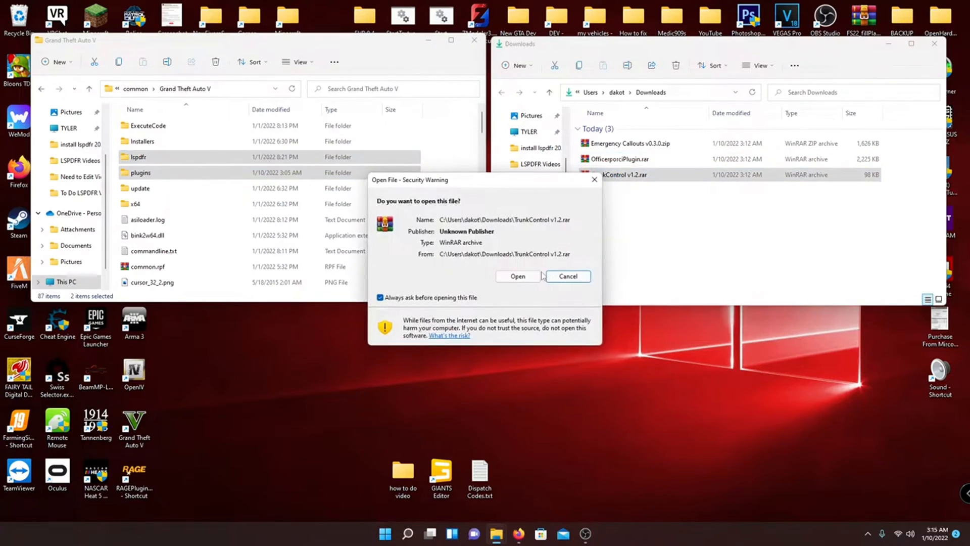
click(517, 276)
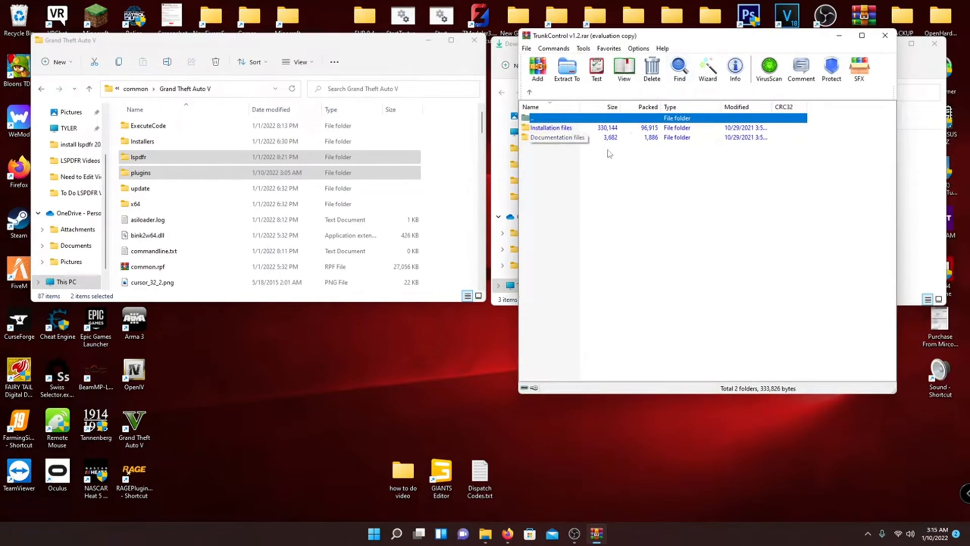
double_click(557, 137)
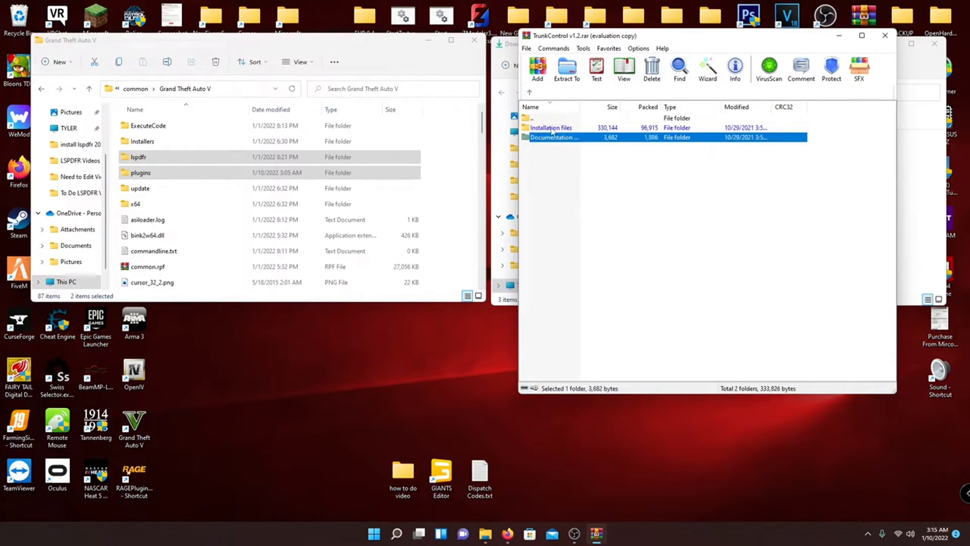
double_click(551, 127)
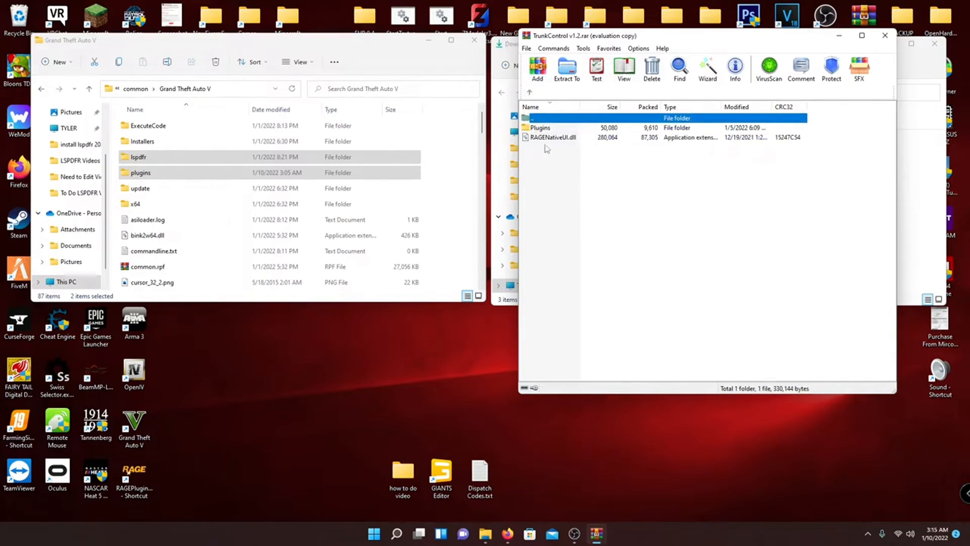
mouse_move(515, 265)
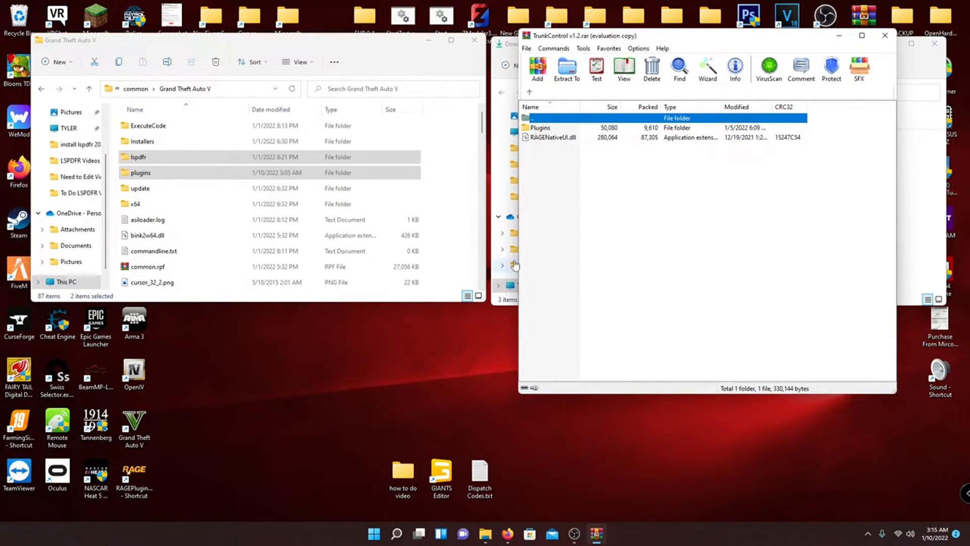
mouse_move(528, 255)
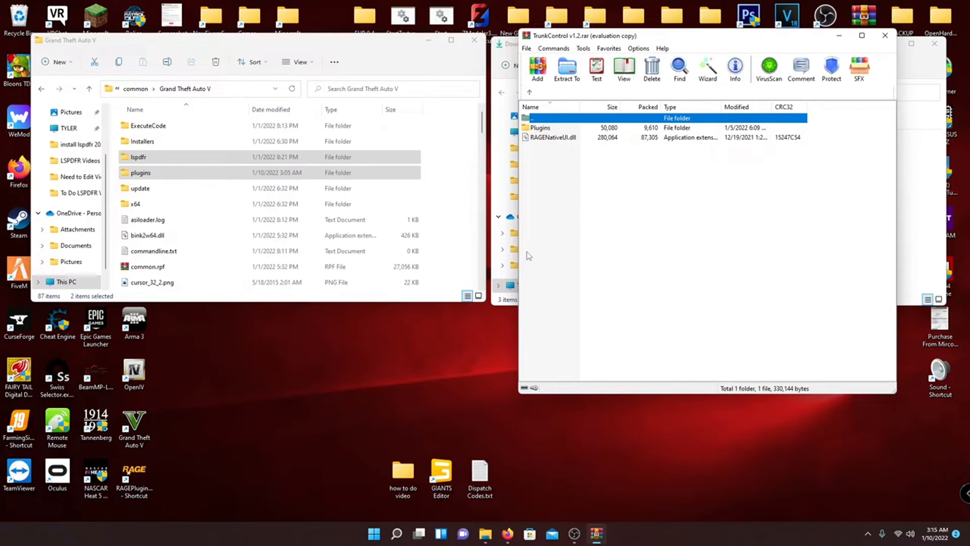
click(554, 137)
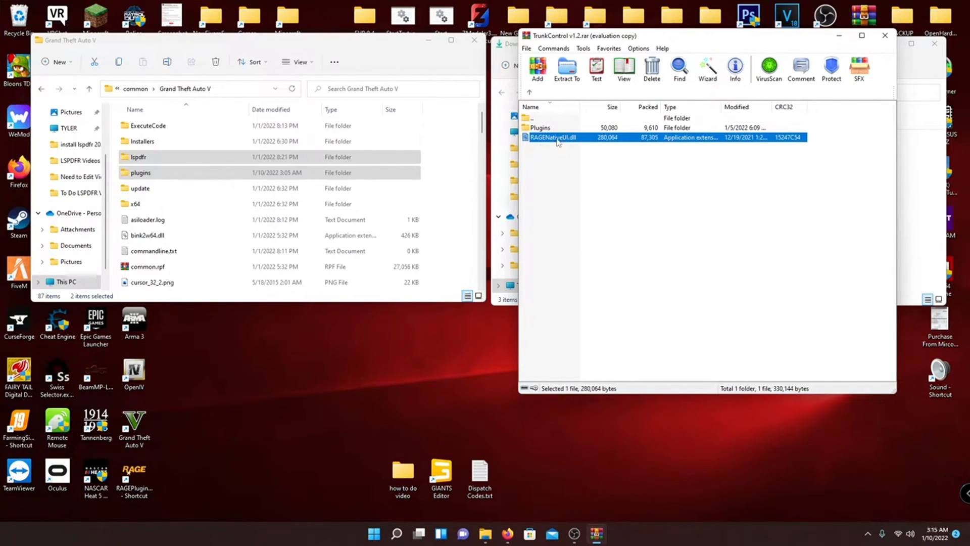
mouse_move(554, 141)
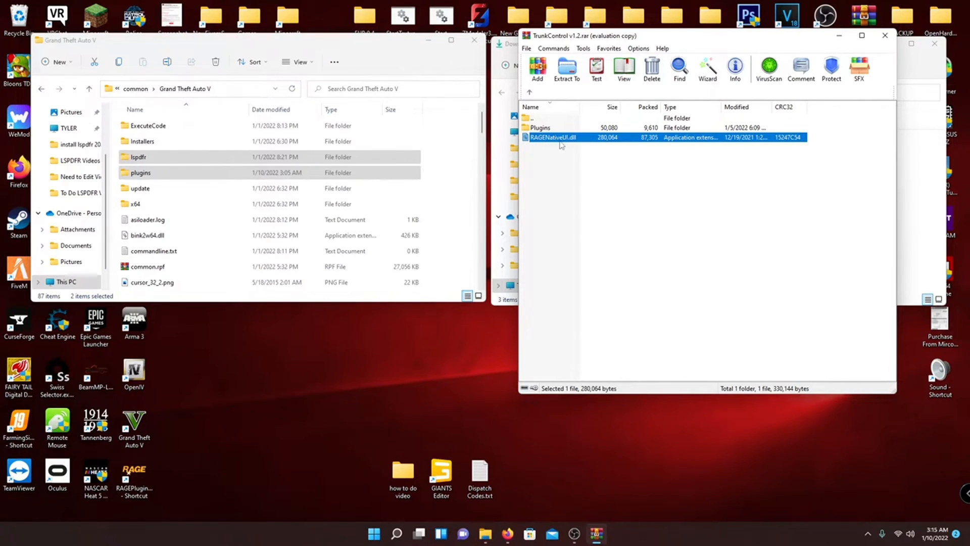
mouse_move(587, 152)
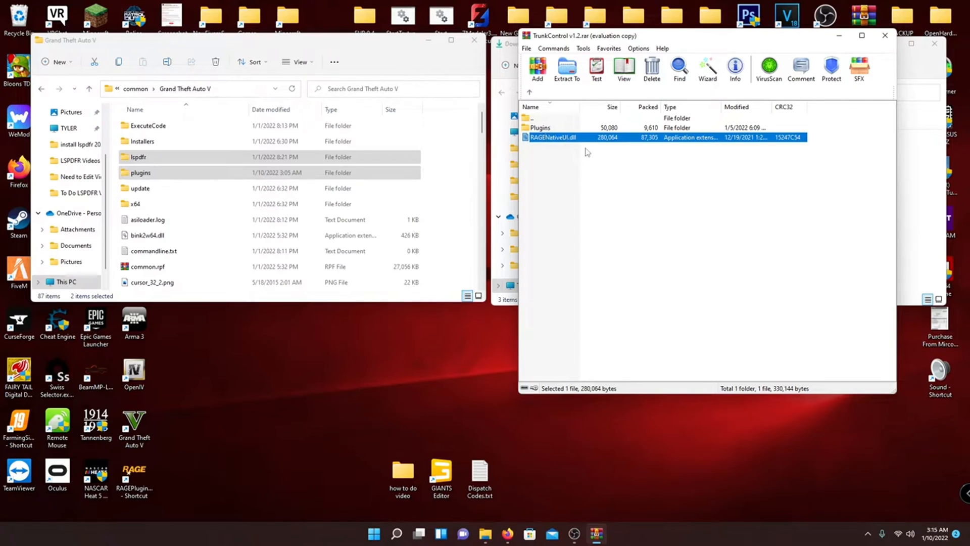
click(544, 128)
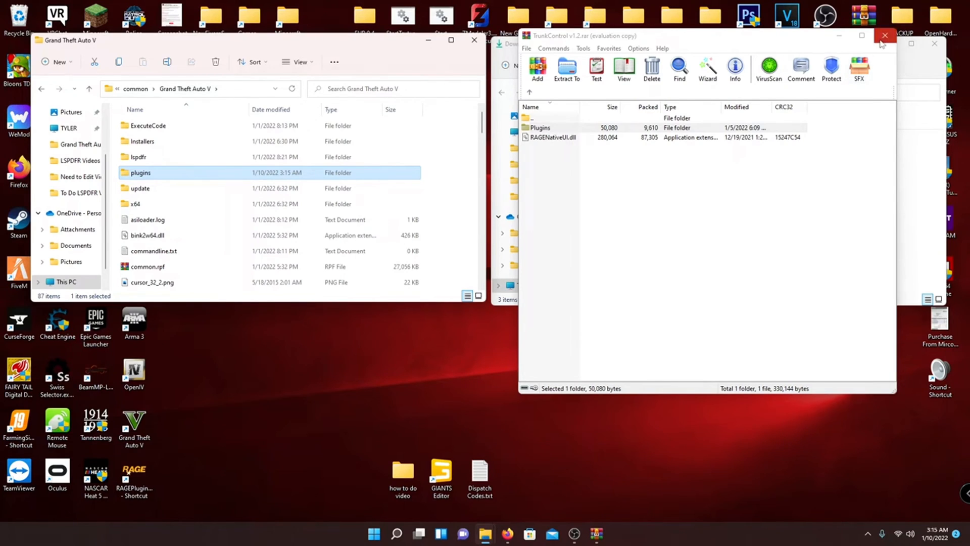
Close the TrunkControl WinRAR window, returning to the two File Explorer windows.
click(884, 35)
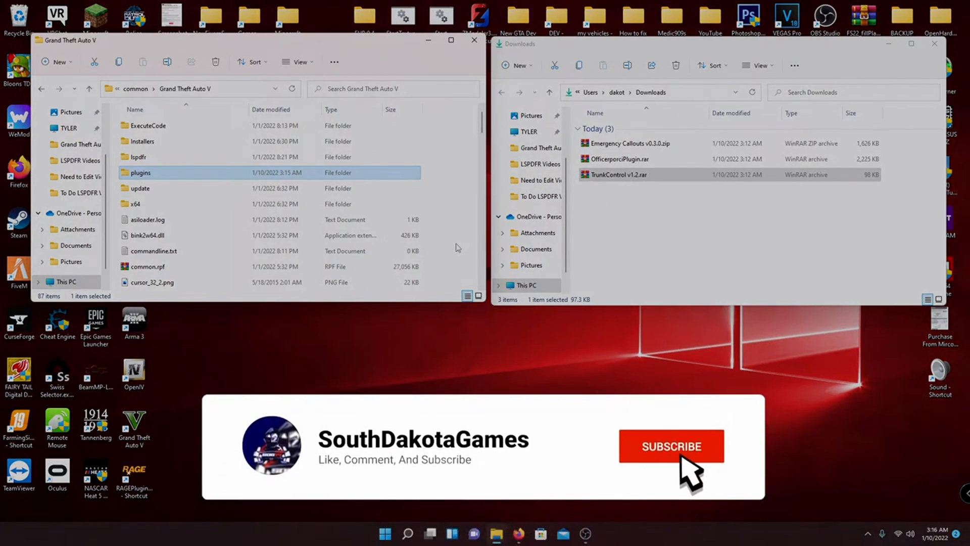
click(672, 447)
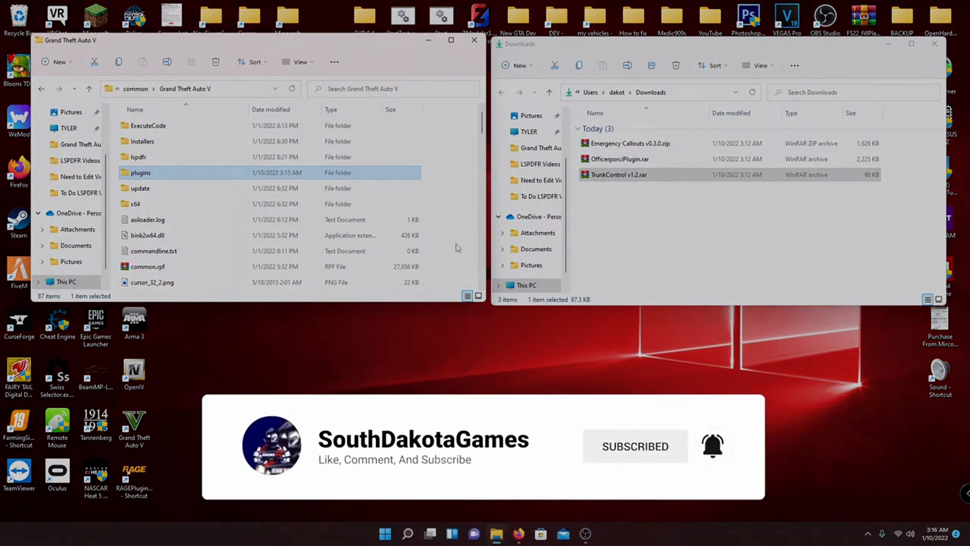